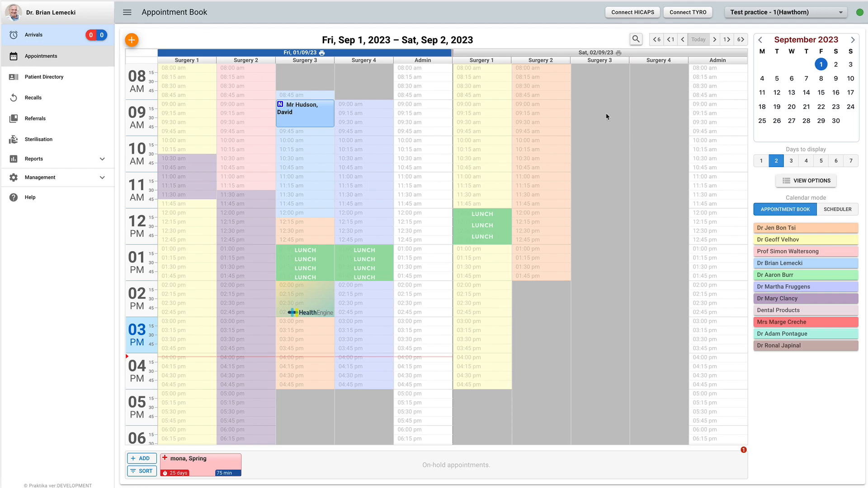
pyautogui.moveTo(631, 43)
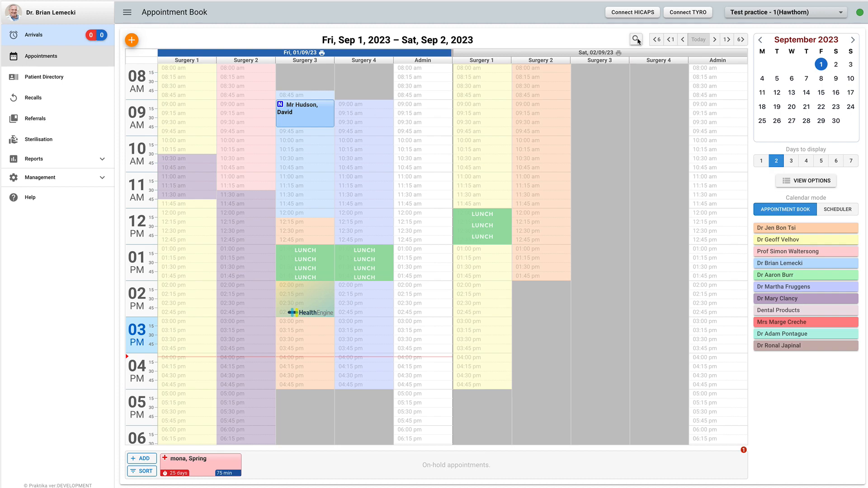
# Open Appointment Block Search beside the book, defaulting to the next 7 days of 15-minute weekday blocks.
pyautogui.click(636, 39)
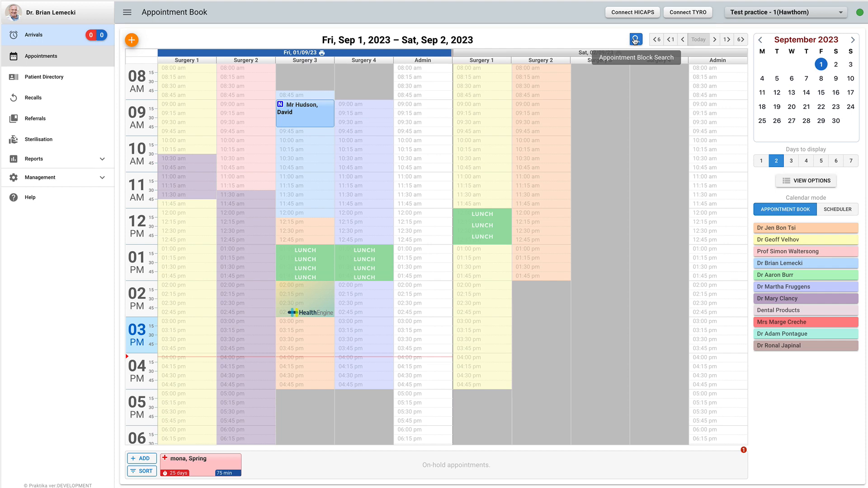
pyautogui.click(635, 39)
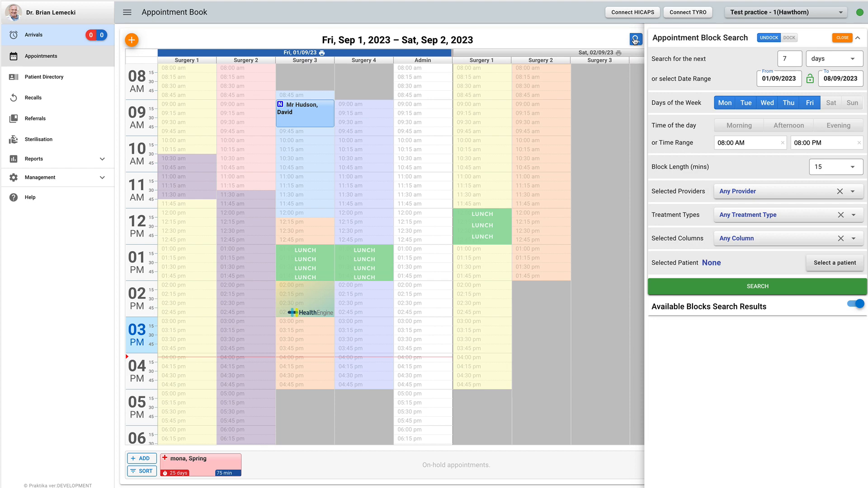
pyautogui.moveTo(635, 39)
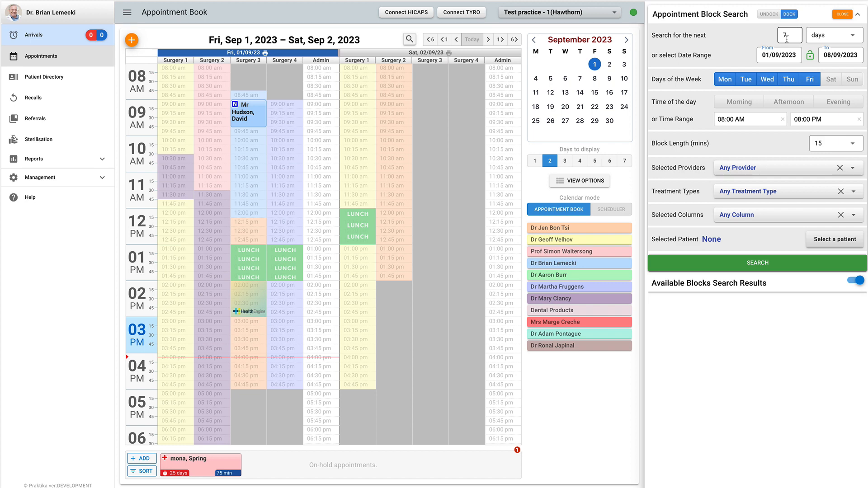
pyautogui.moveTo(767, 18)
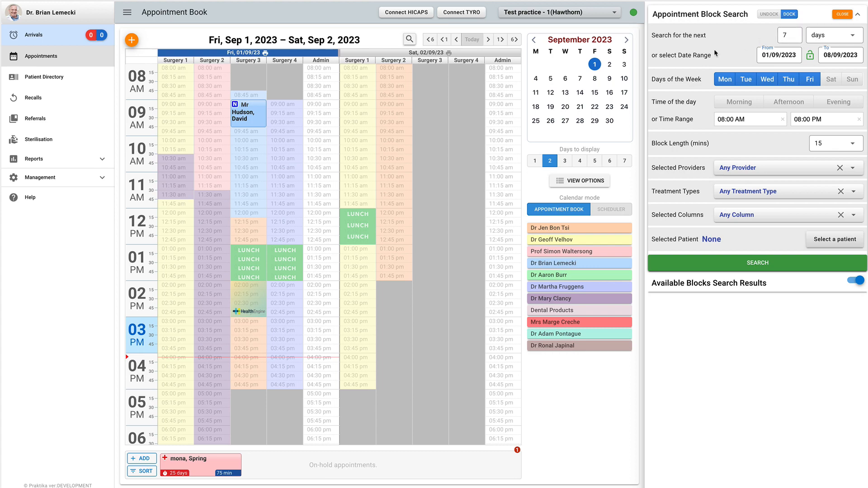
# Set 'Search for the next' to 3 days, covering 01/09/2023 to 04/09/2023.
pyautogui.click(790, 35)
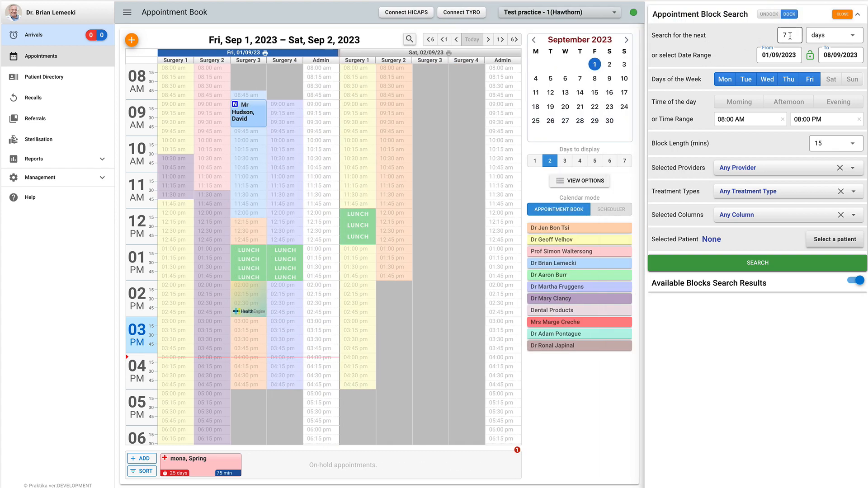
pyautogui.click(756, 263)
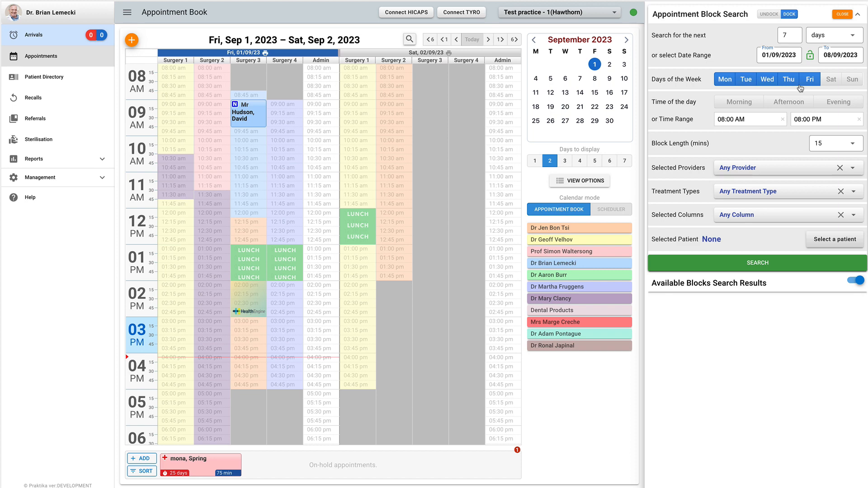
pyautogui.moveTo(839, 76)
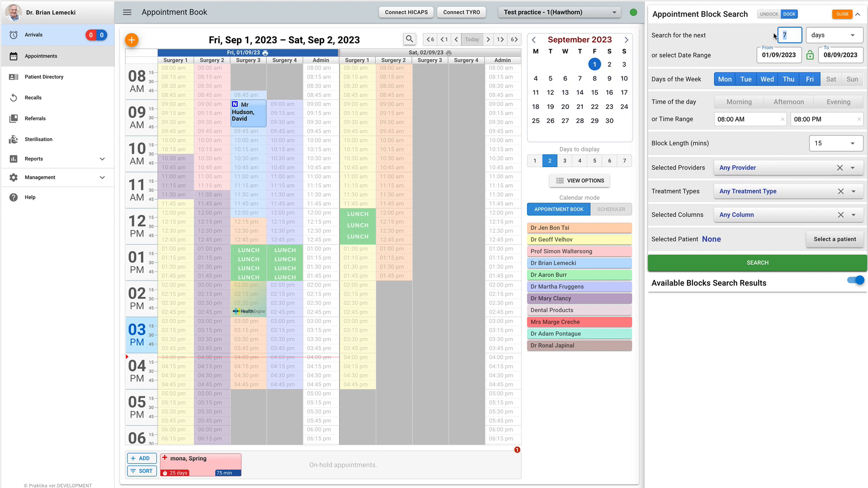
pyautogui.write('3')
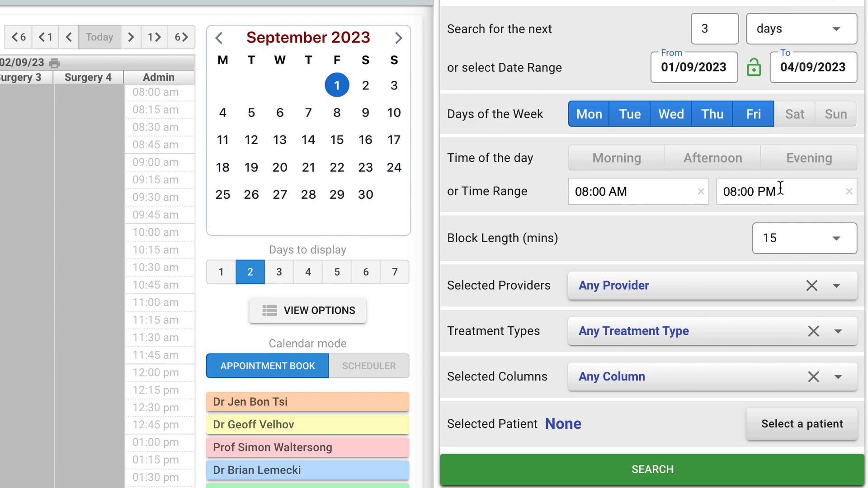
# Try the time-of-day options and settle on Morning only, 08:00 AM to 12:00 PM.
pyautogui.click(616, 157)
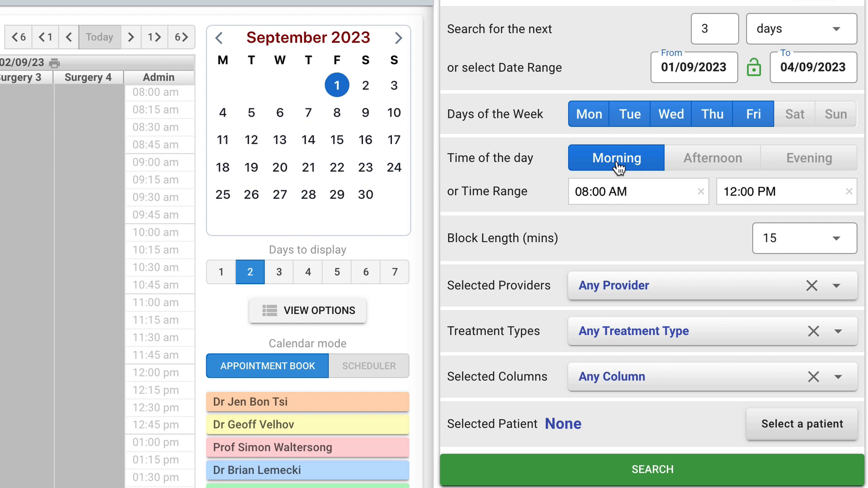
pyautogui.moveTo(702, 170)
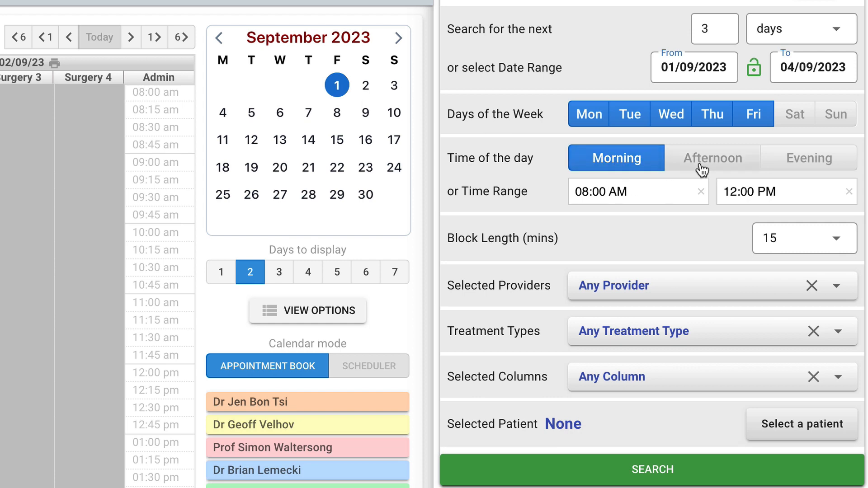
pyautogui.click(713, 158)
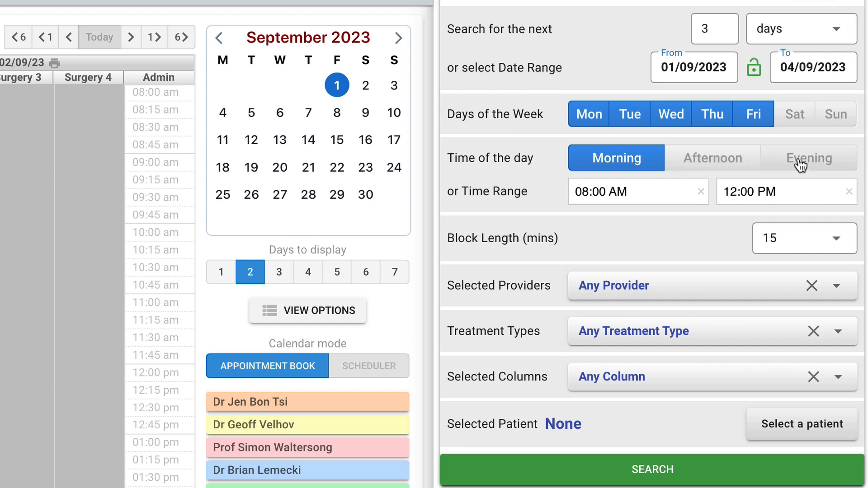
pyautogui.click(808, 158)
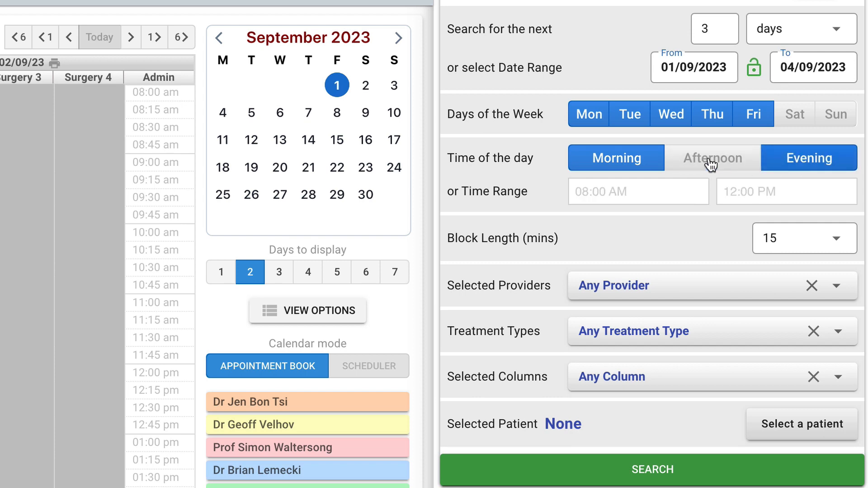
pyautogui.click(713, 157)
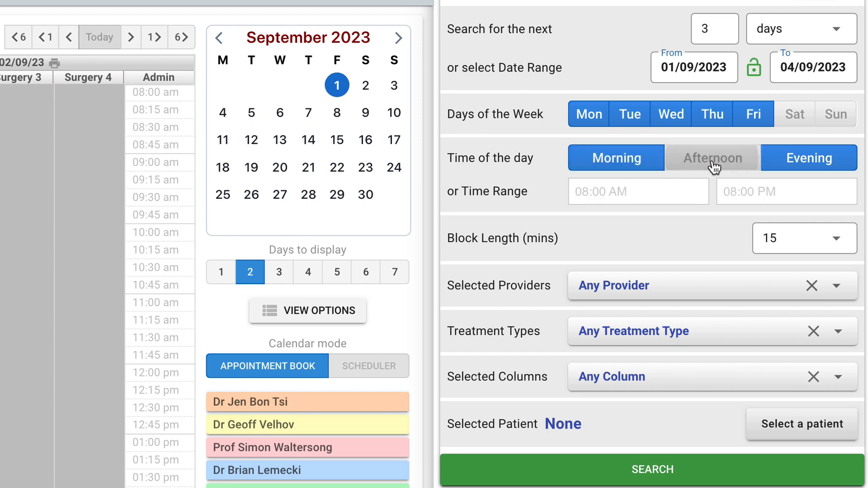
pyautogui.click(616, 159)
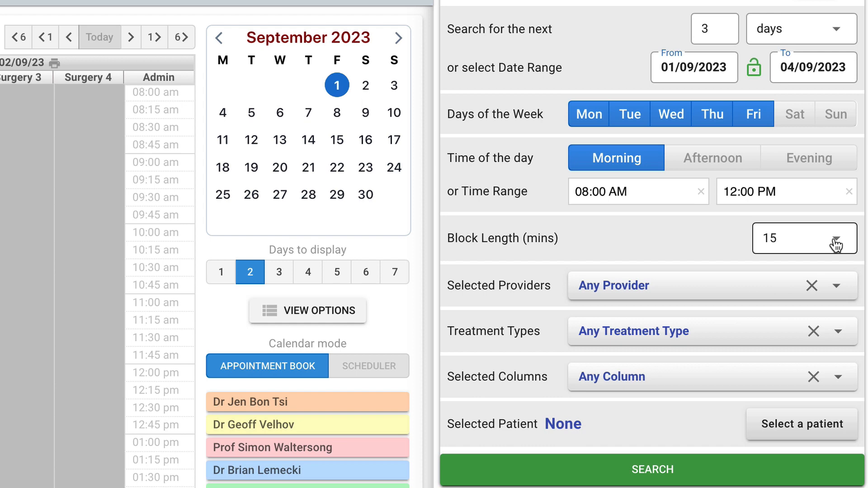
# Set Block Length to 45 minutes, leaving providers at any.
pyautogui.click(806, 238)
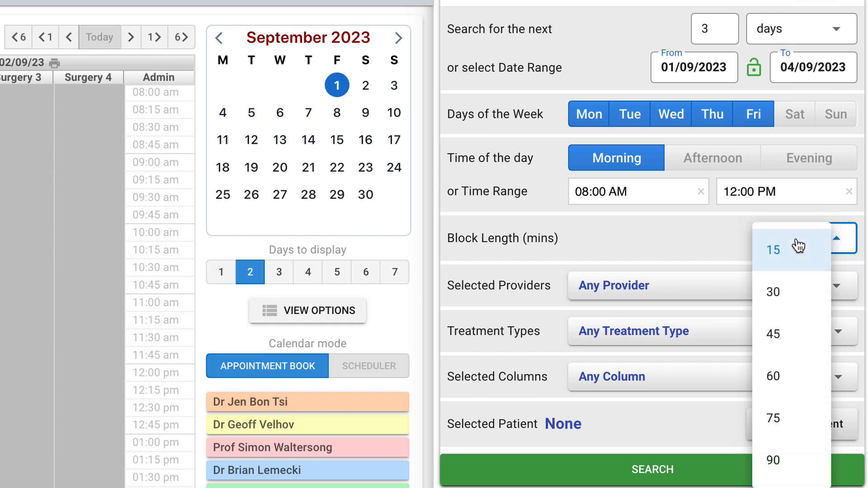
pyautogui.click(773, 333)
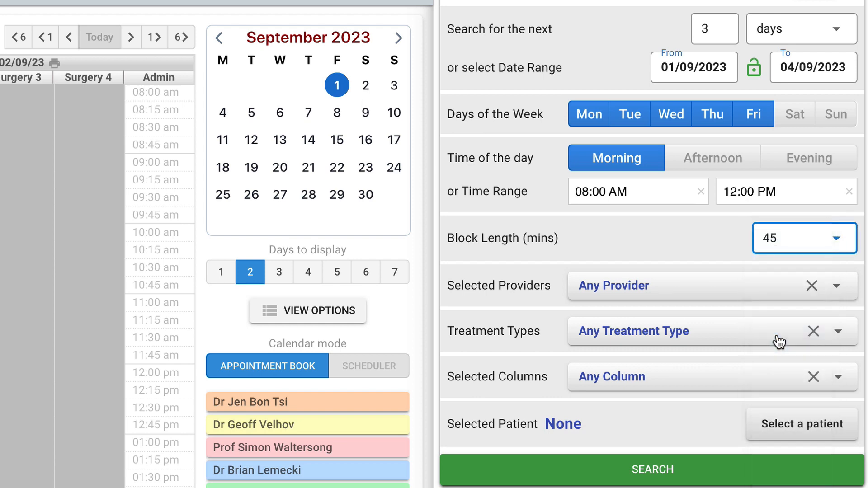
pyautogui.moveTo(681, 295)
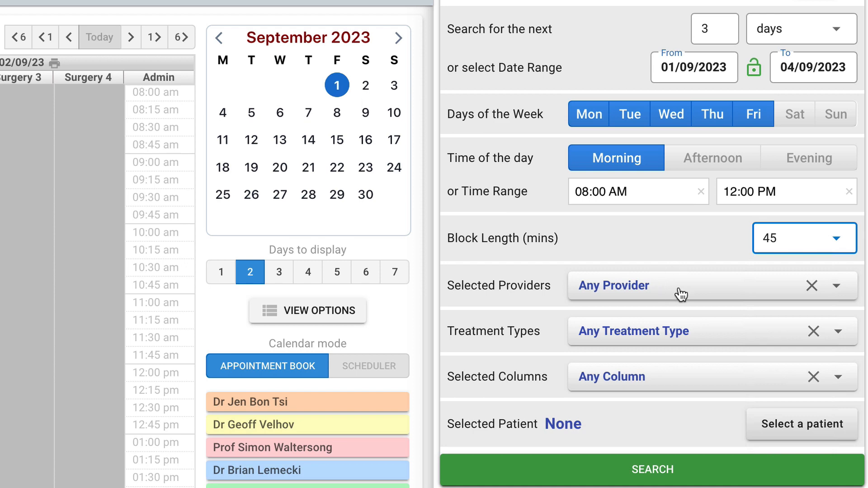
pyautogui.click(840, 285)
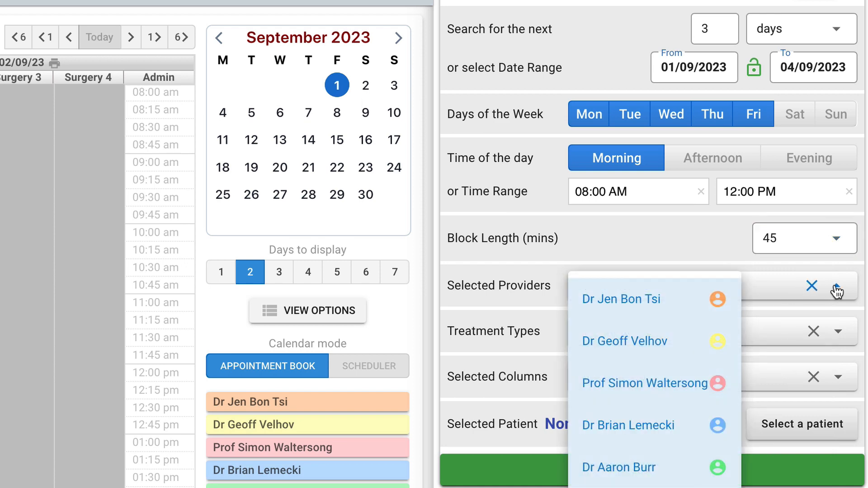
pyautogui.click(812, 287)
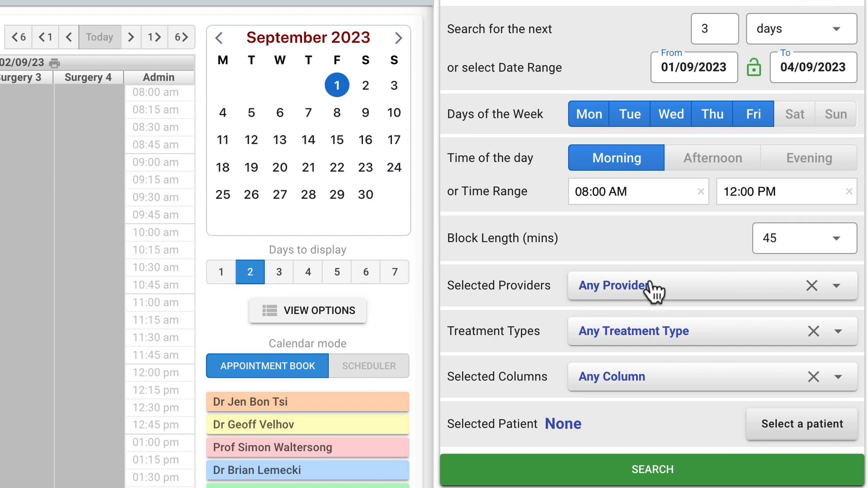
pyautogui.click(813, 286)
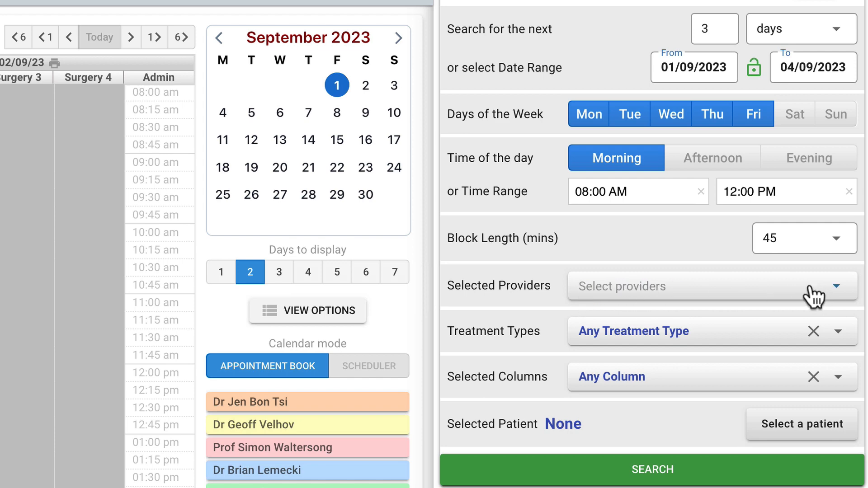
pyautogui.click(839, 286)
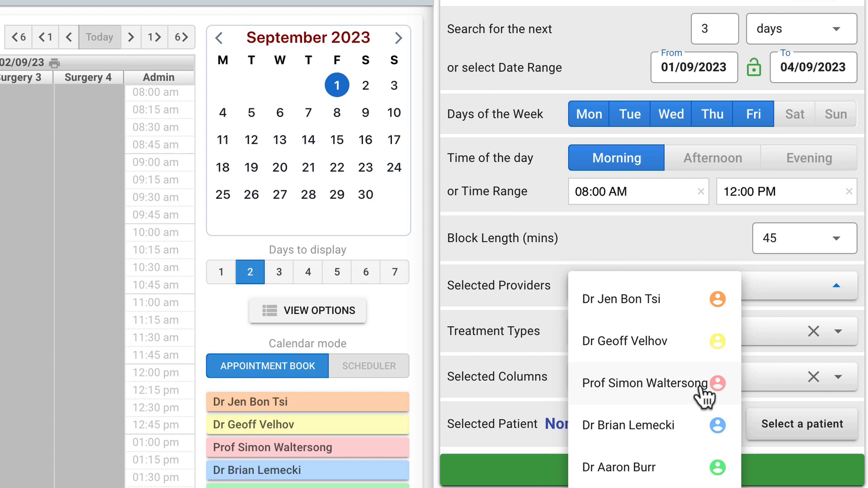
pyautogui.click(644, 383)
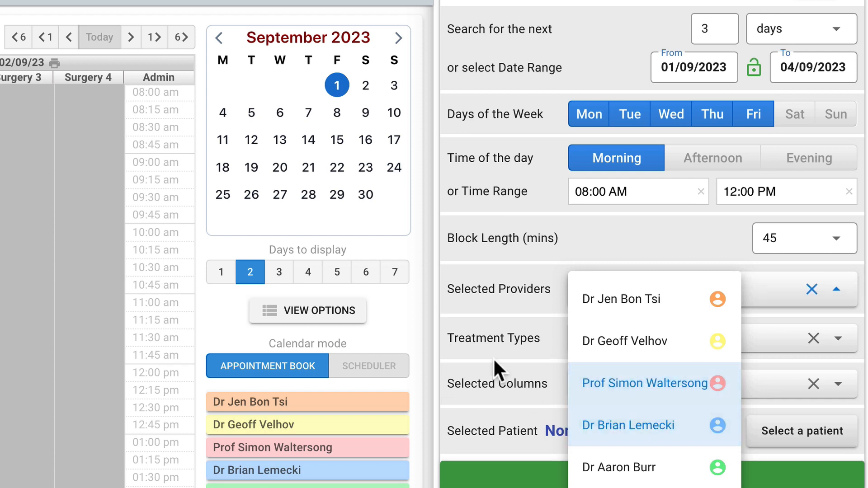
pyautogui.click(837, 289)
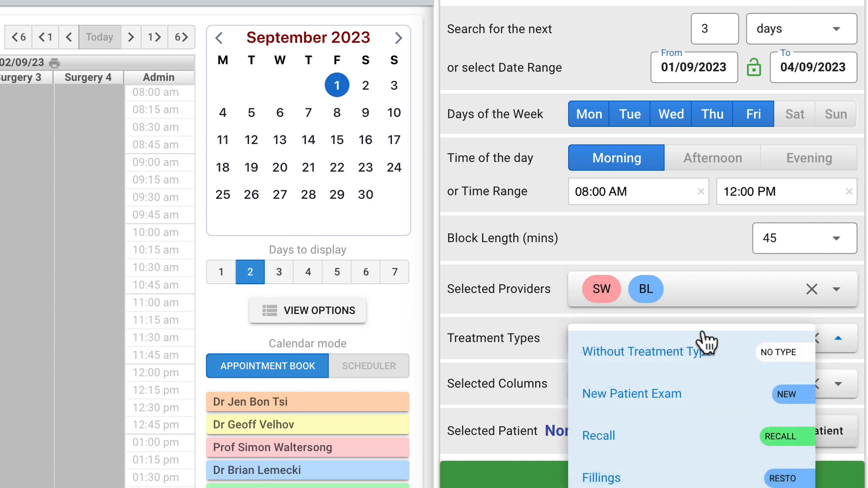
pyautogui.moveTo(540, 344)
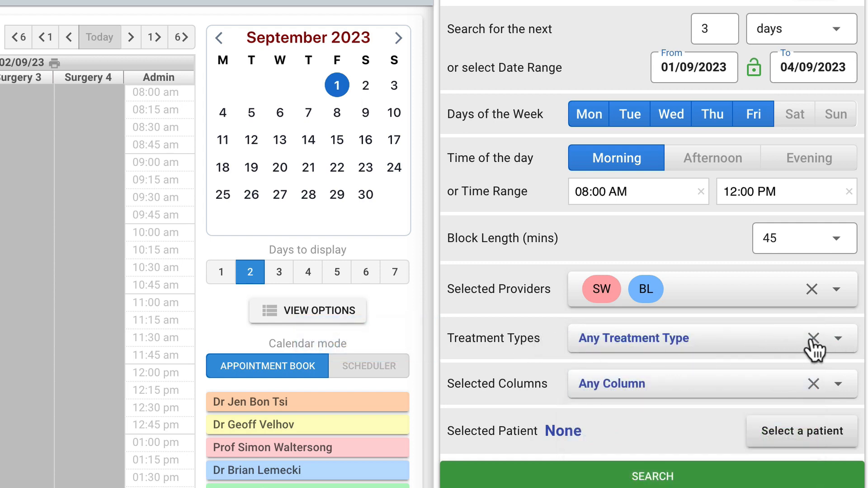
# Leave treatment types and surgery columns at any after reviewing their lists.
pyautogui.click(814, 338)
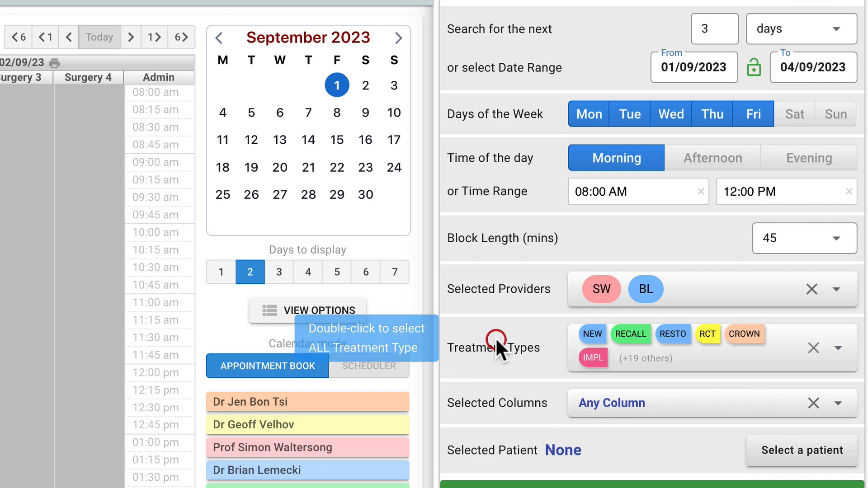
pyautogui.moveTo(793, 370)
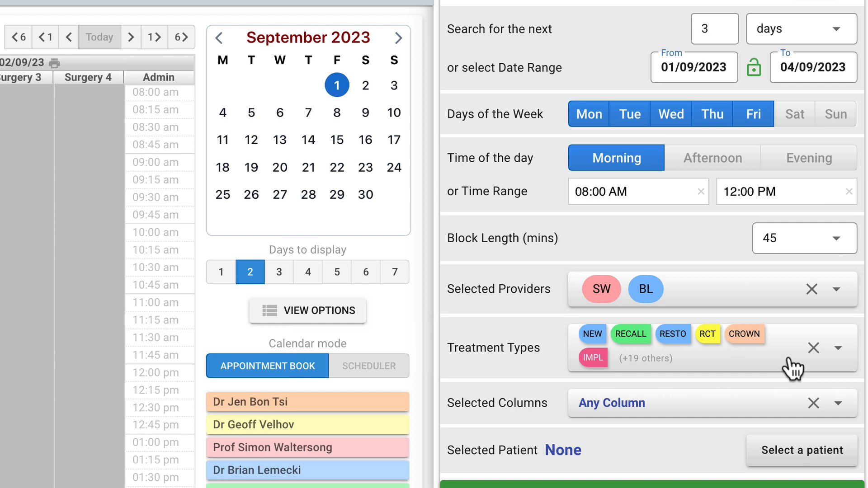
pyautogui.click(839, 348)
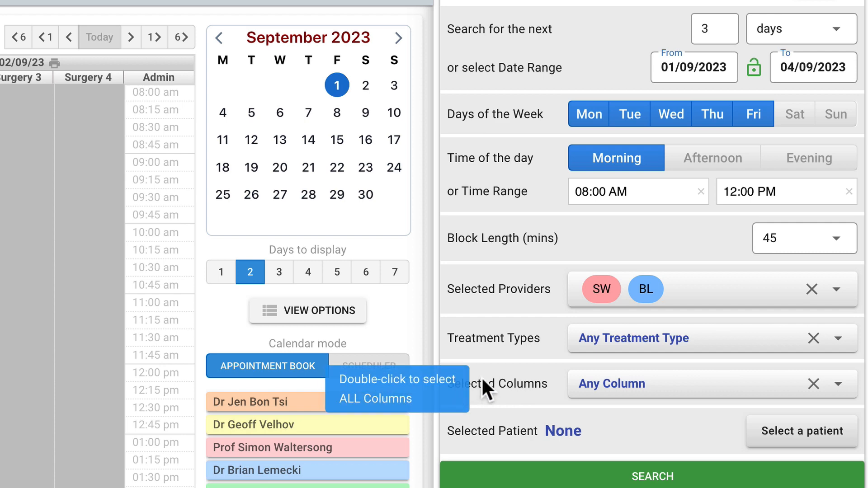
pyautogui.click(839, 383)
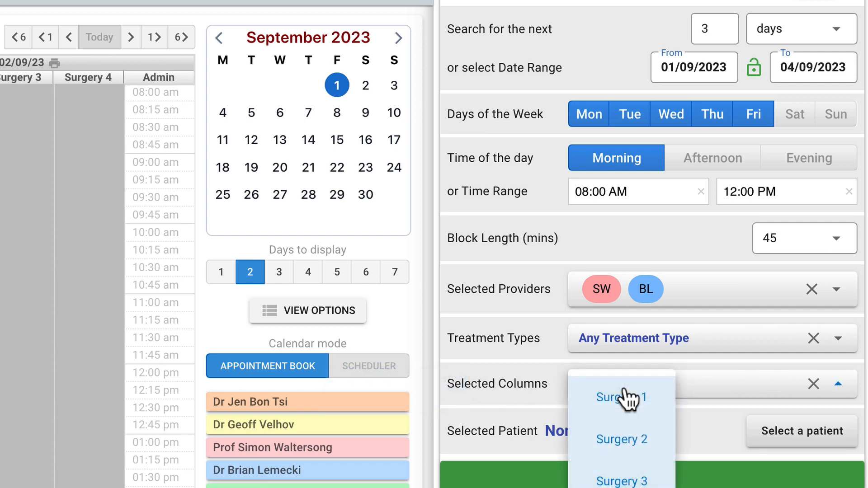
pyautogui.moveTo(523, 382)
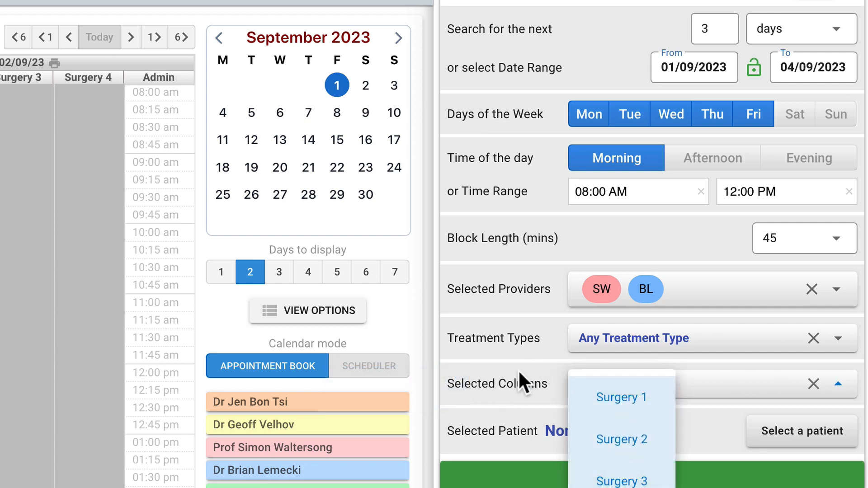
pyautogui.click(839, 383)
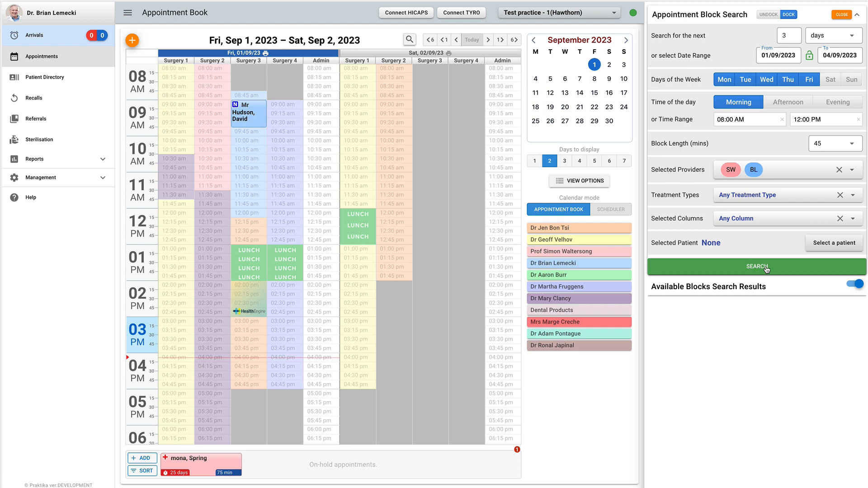
# Run the search, then widen it to the next 5 days with any provider.
pyautogui.click(756, 266)
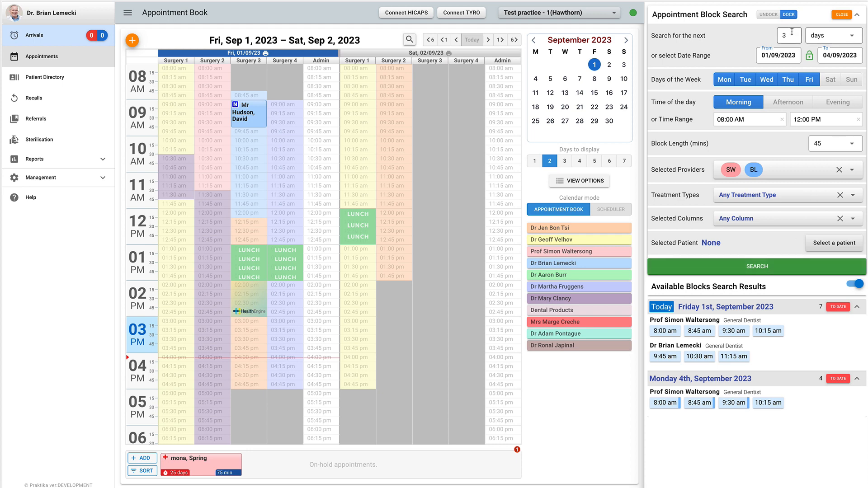
pyautogui.click(789, 35)
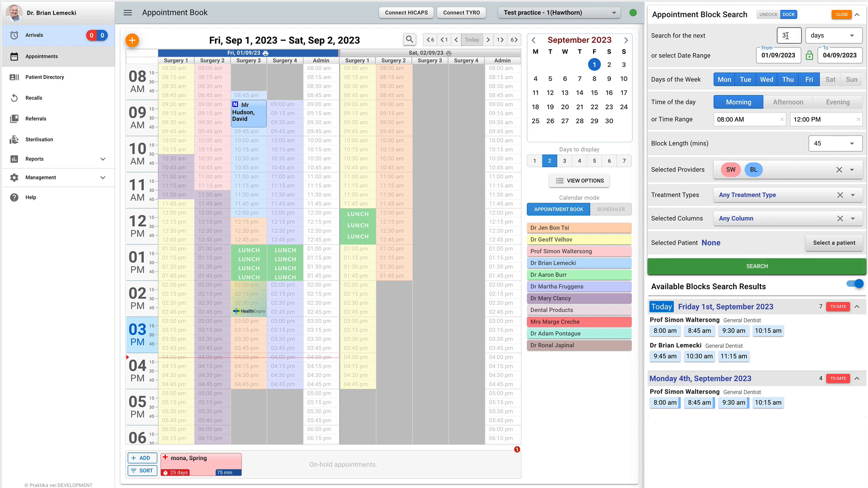
pyautogui.click(789, 36)
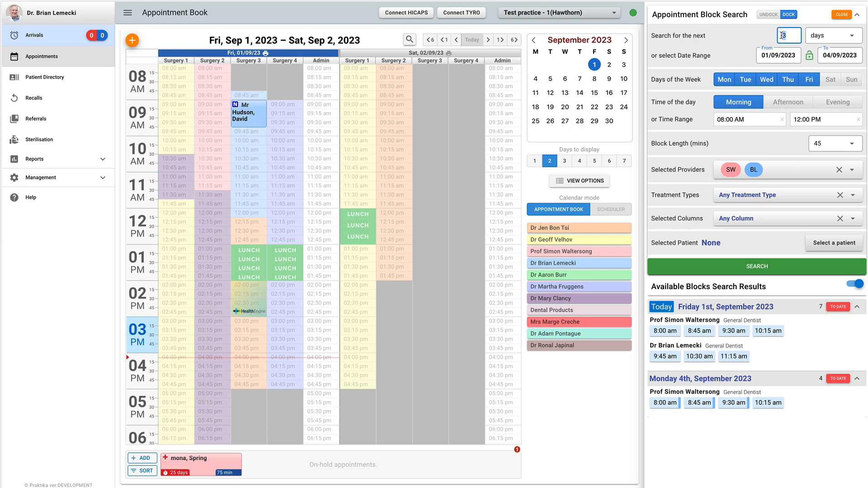
pyautogui.write('5')
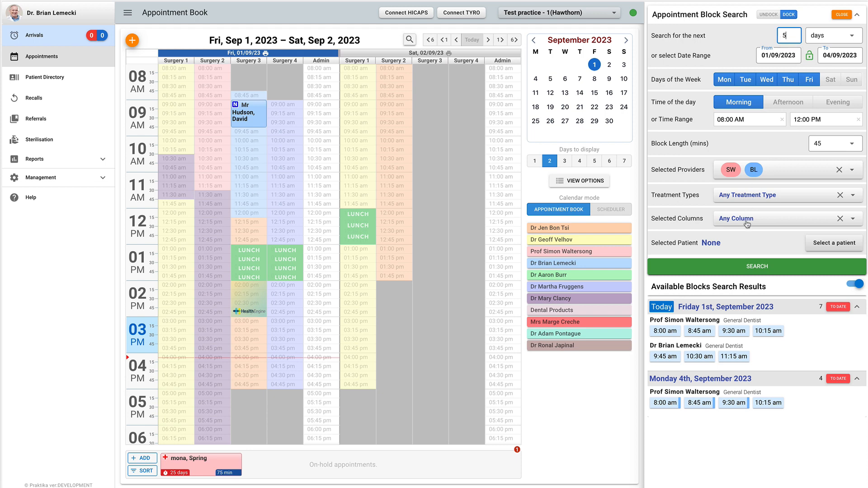
pyautogui.click(840, 170)
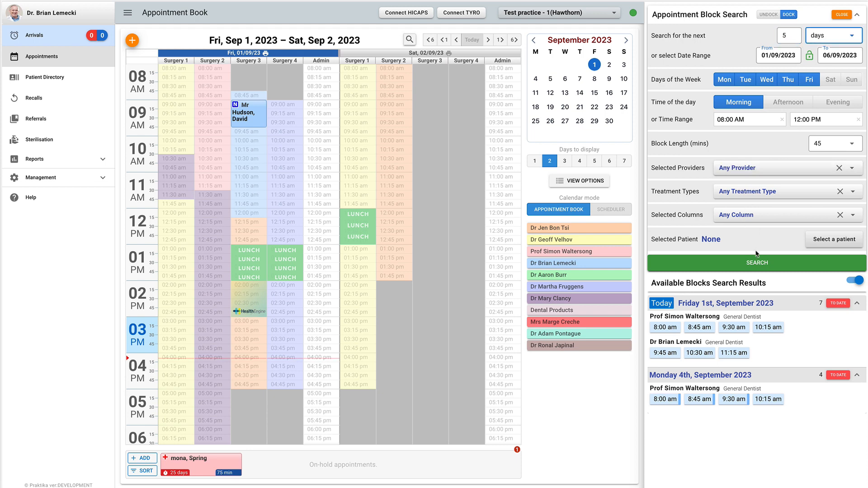
# Rerun the search and review results listing blocks on 1, 4, 5 and 6 September.
pyautogui.click(757, 262)
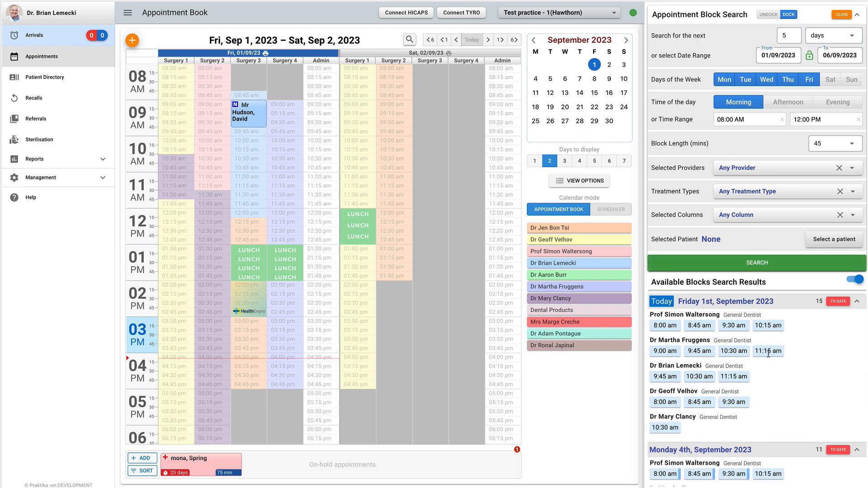
pyautogui.scroll(-3)
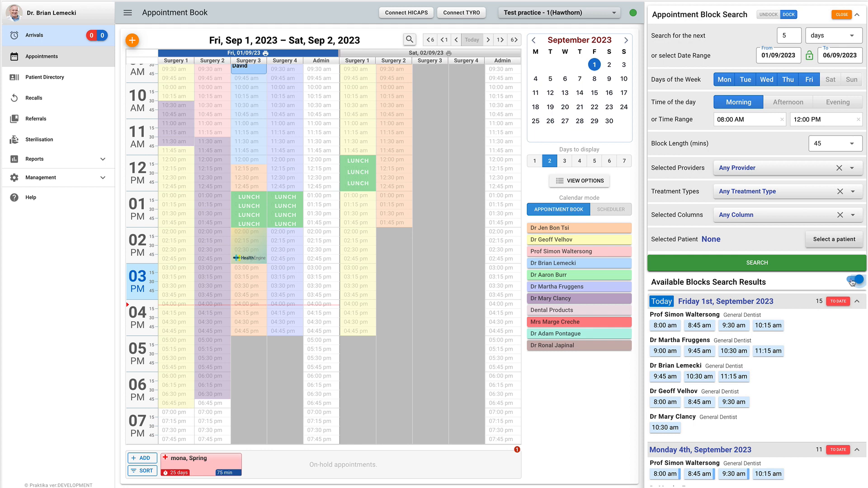
pyautogui.click(853, 281)
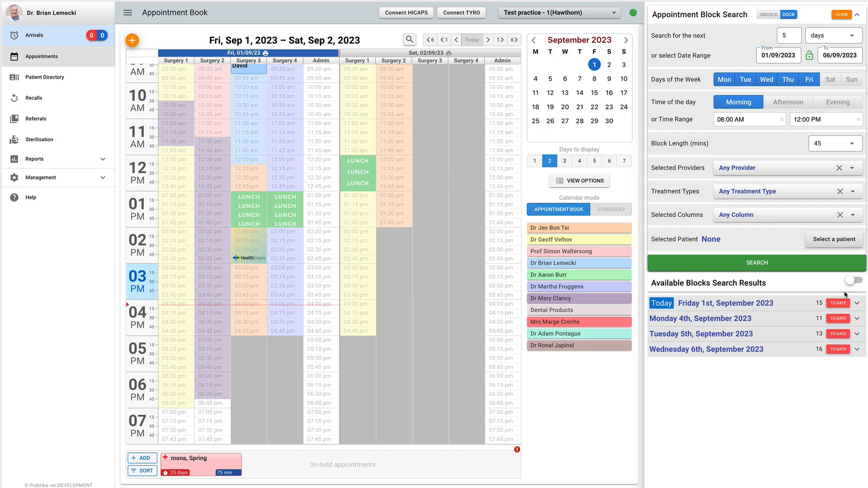
pyautogui.click(854, 281)
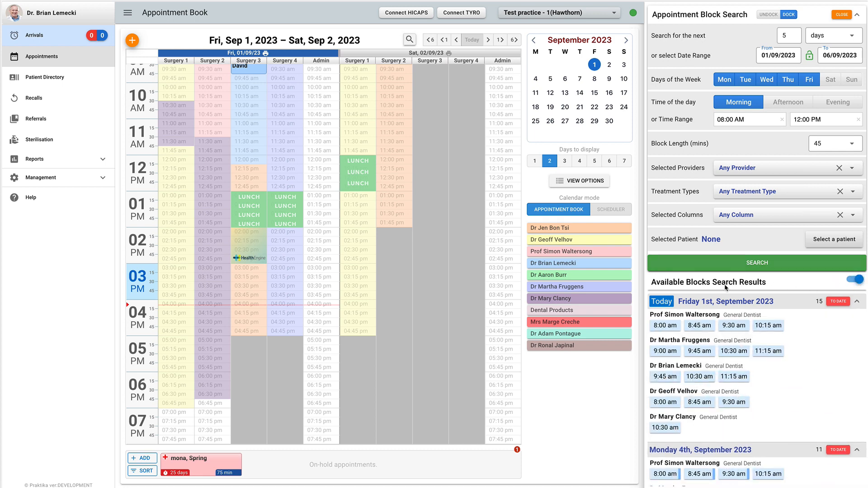
pyautogui.click(855, 302)
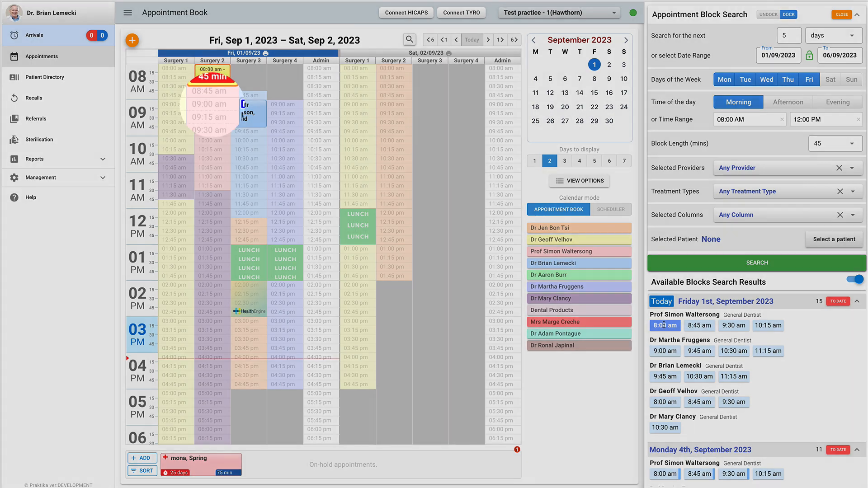
# Use result slots to jump the appointment book to Monday 4 and Tuesday 5 September.
pyautogui.click(734, 324)
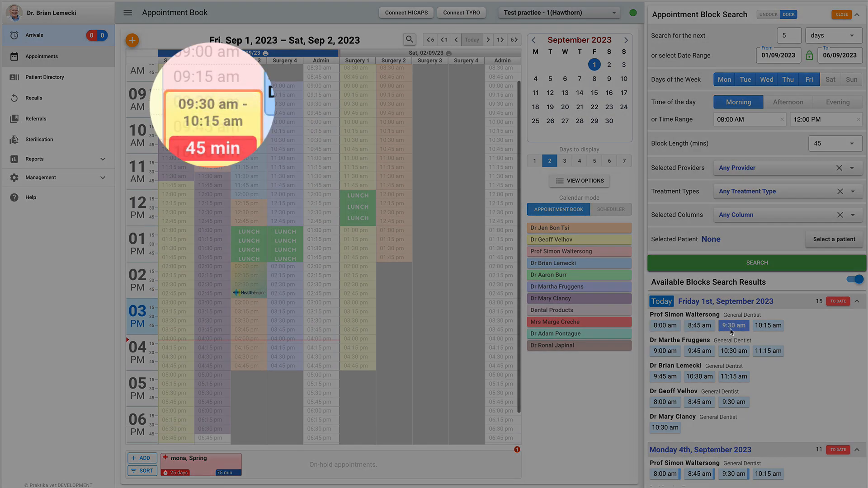
pyautogui.click(768, 325)
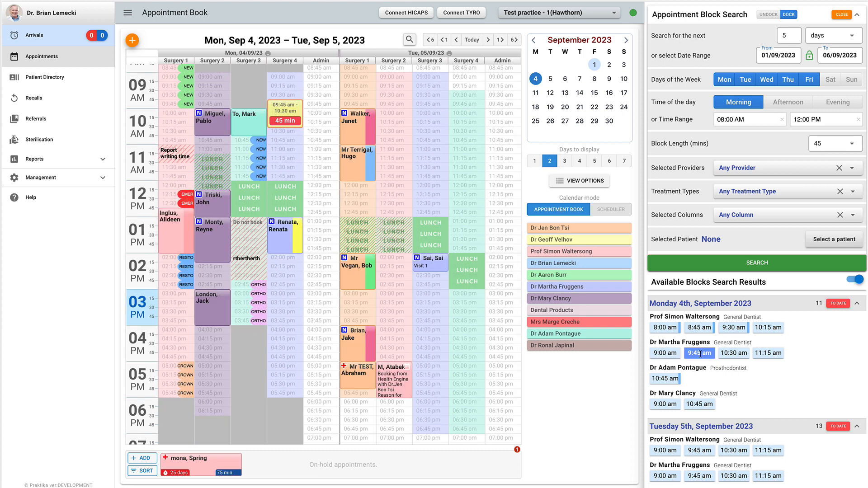
pyautogui.scroll(-3)
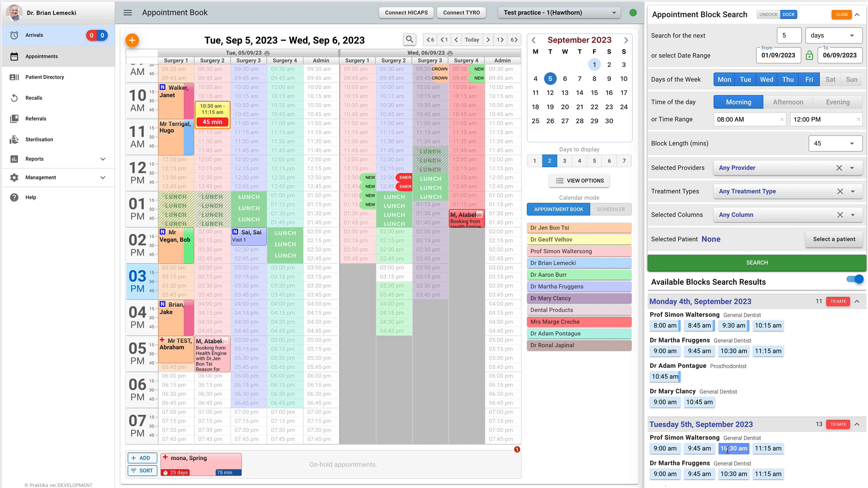
pyautogui.scroll(-3)
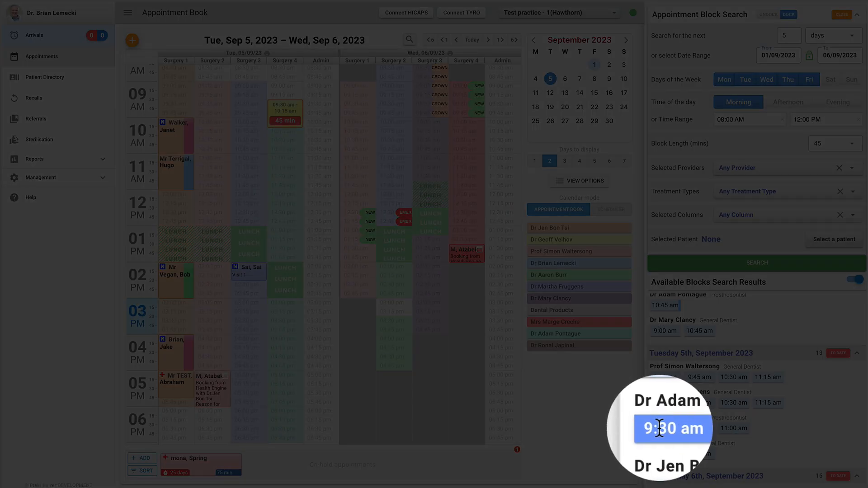
pyautogui.click(673, 428)
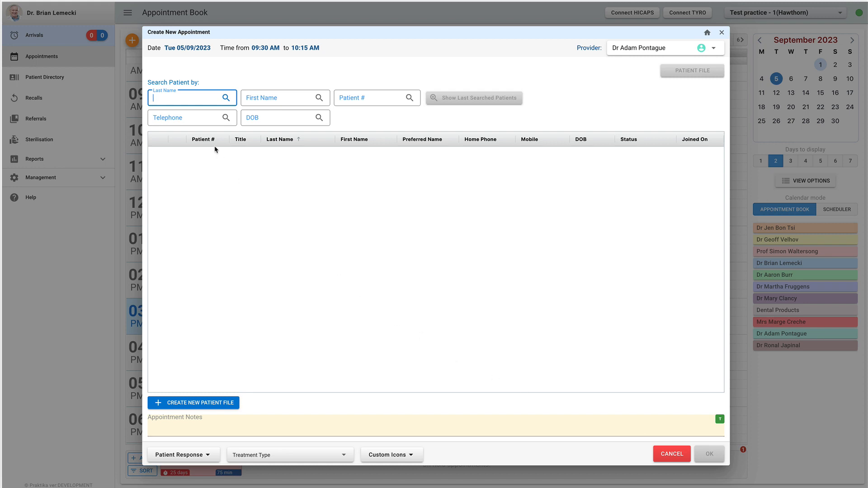
pyautogui.write('t')
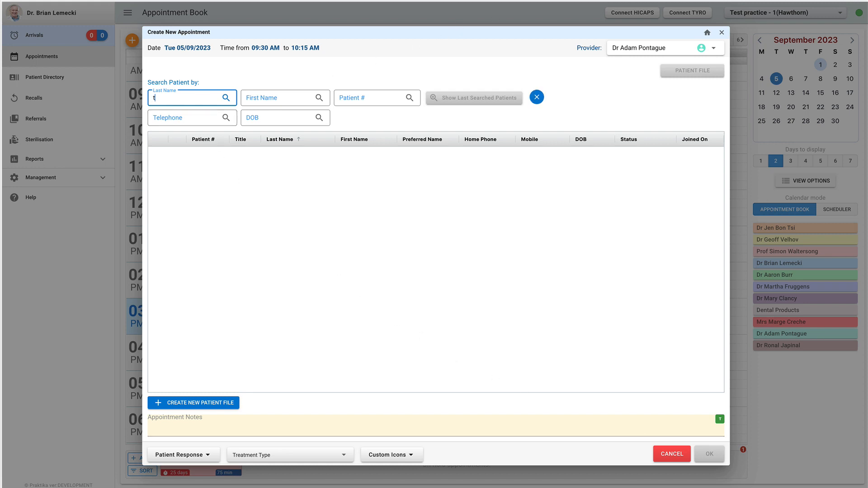
pyautogui.write('thom')
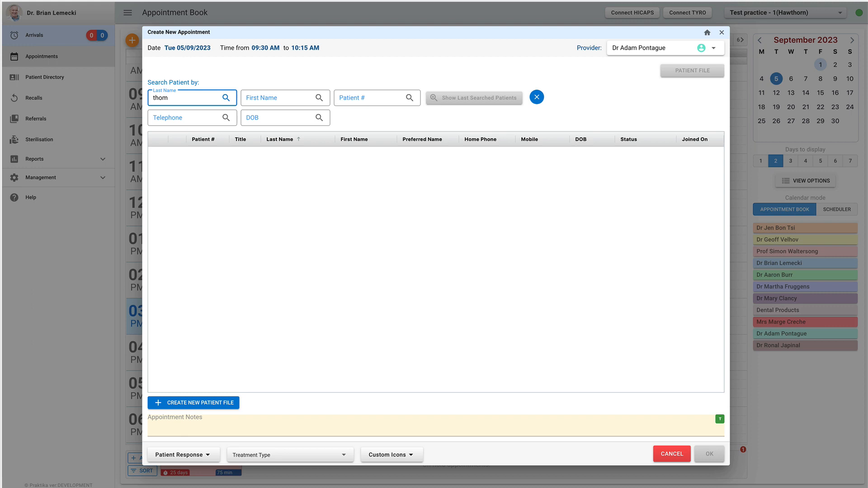
pyautogui.click(225, 98)
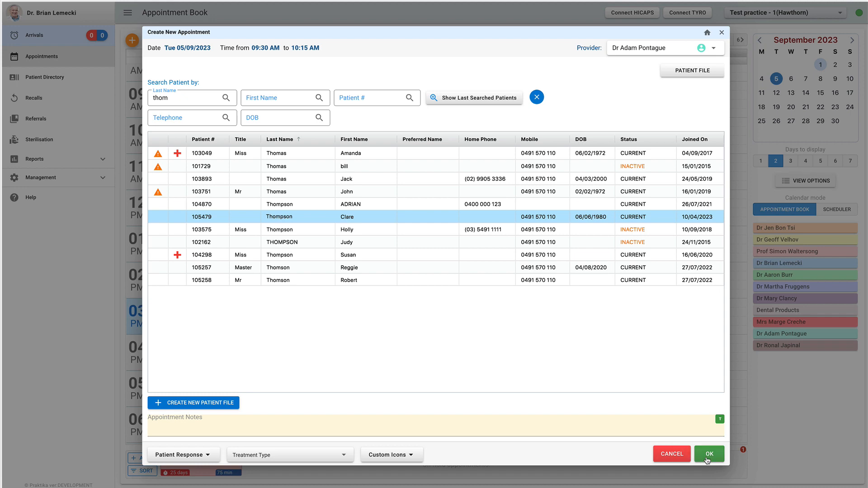
pyautogui.click(709, 453)
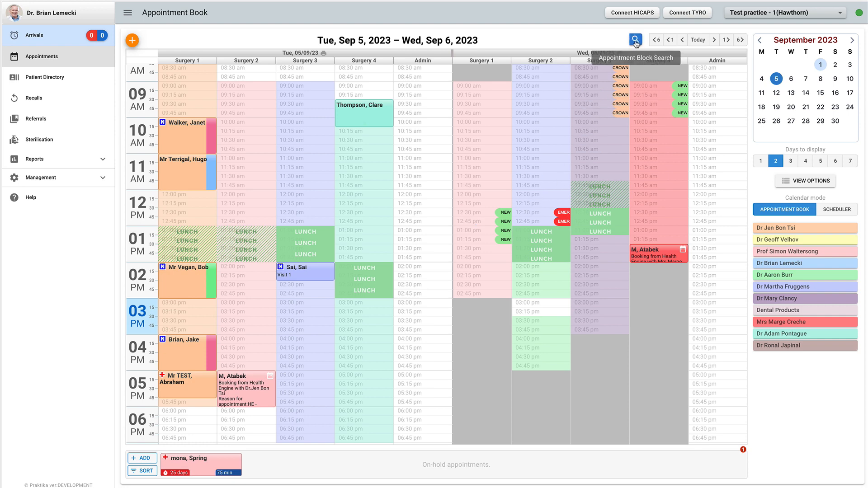
pyautogui.click(636, 39)
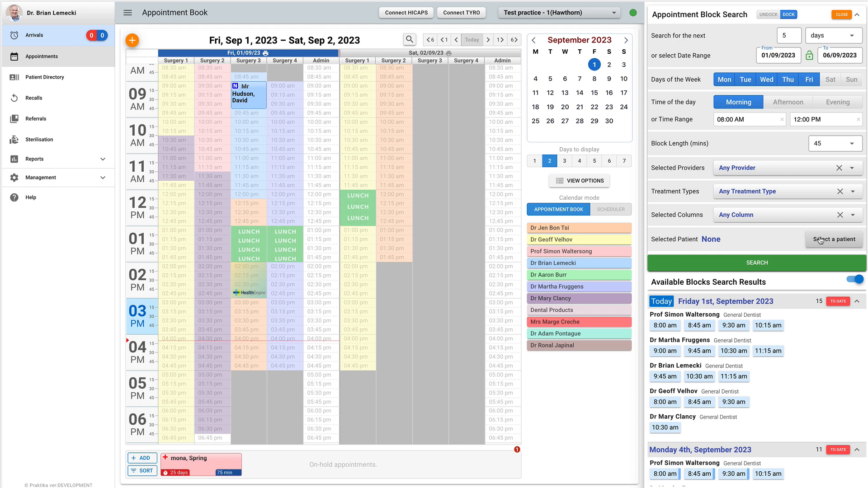
pyautogui.click(834, 239)
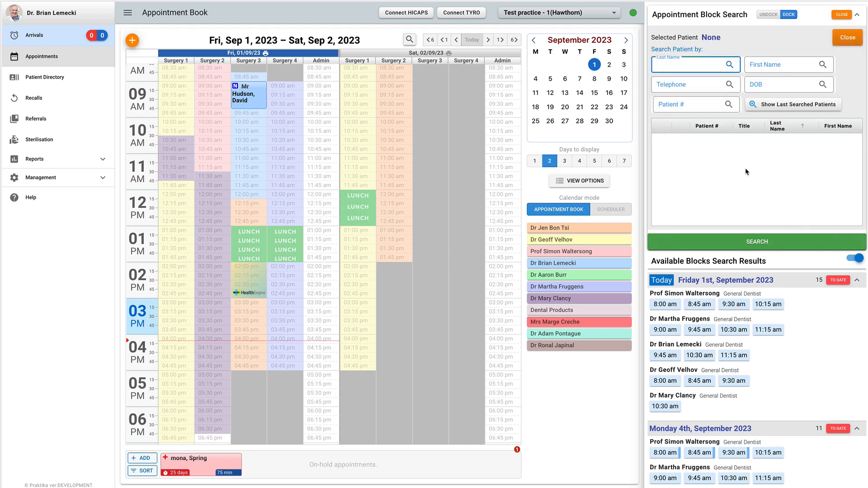
pyautogui.write('th')
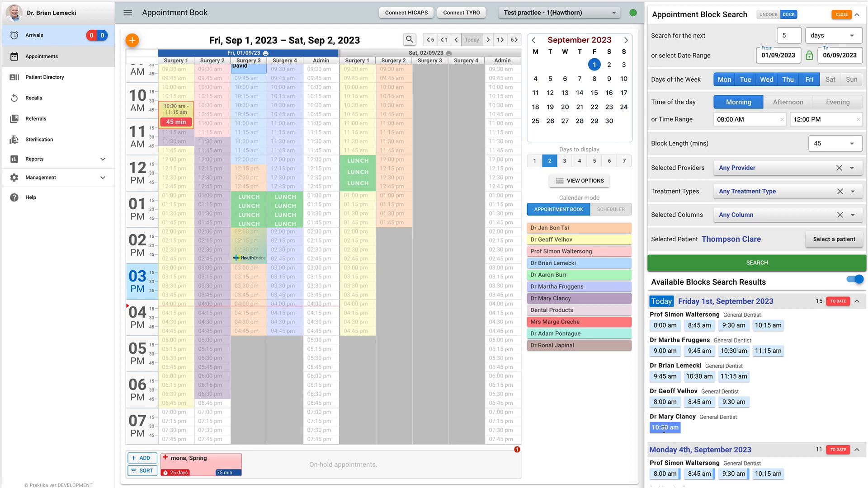
pyautogui.click(665, 428)
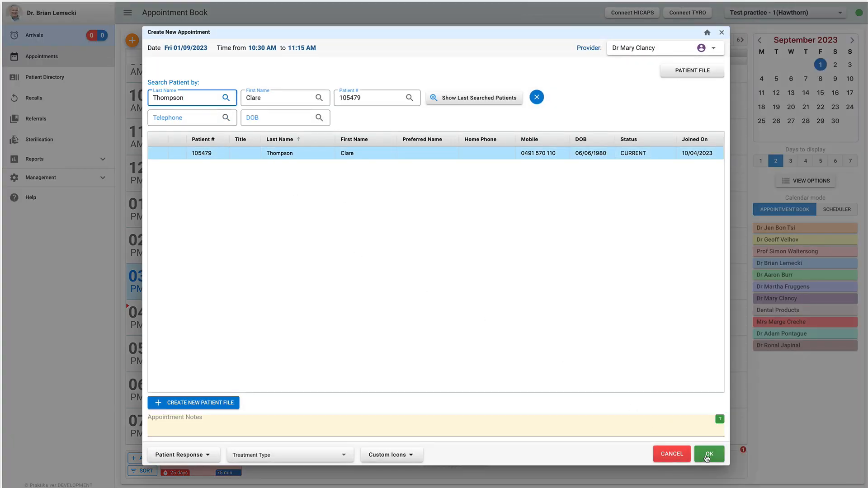
pyautogui.click(480, 425)
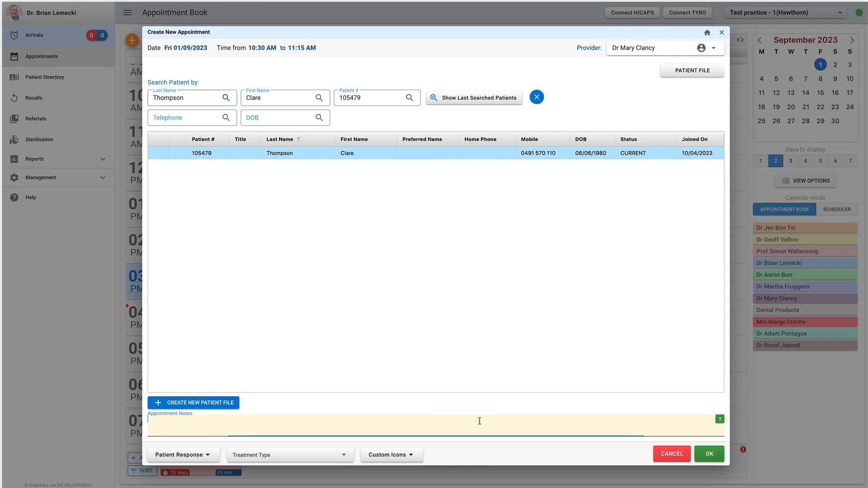
pyautogui.write('second appt')
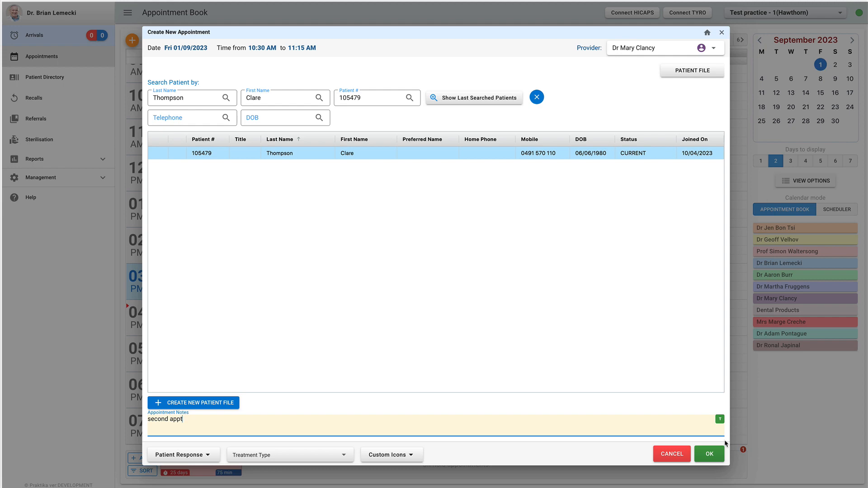
pyautogui.click(709, 454)
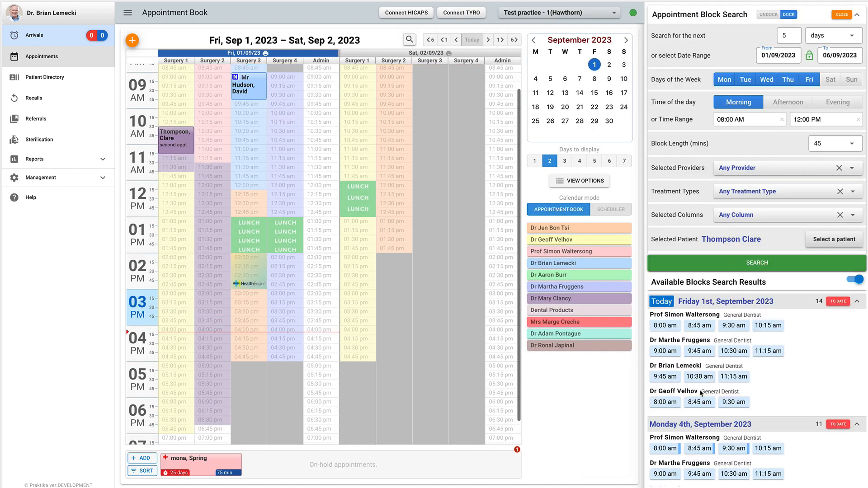
pyautogui.click(551, 79)
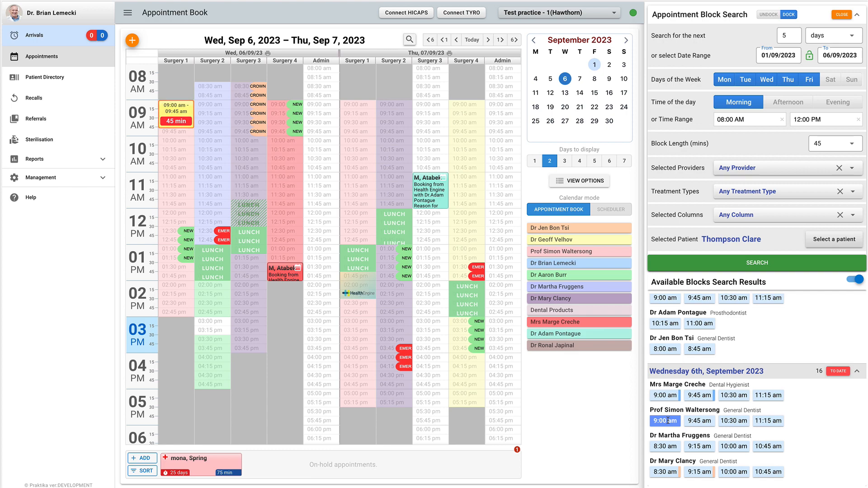
pyautogui.click(664, 421)
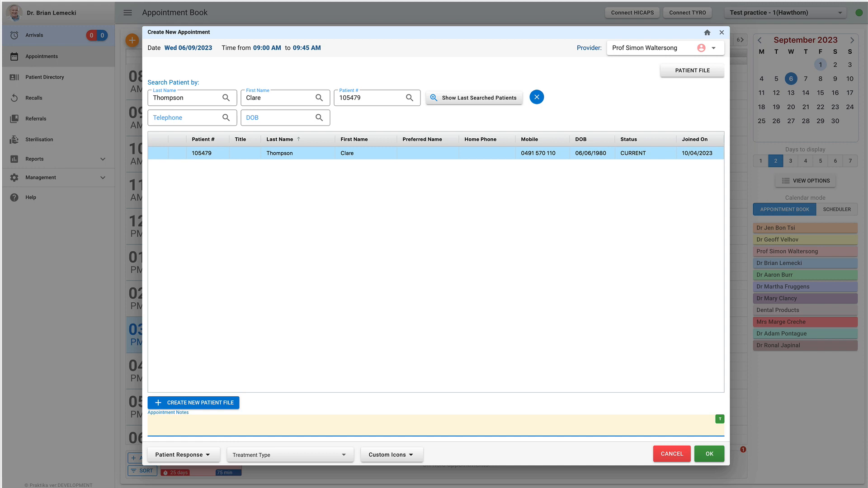
pyautogui.write('thir')
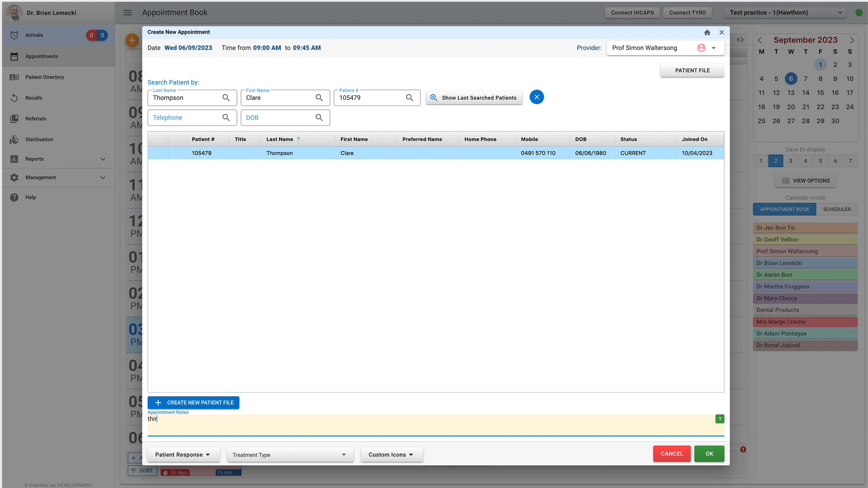
pyautogui.write('d')
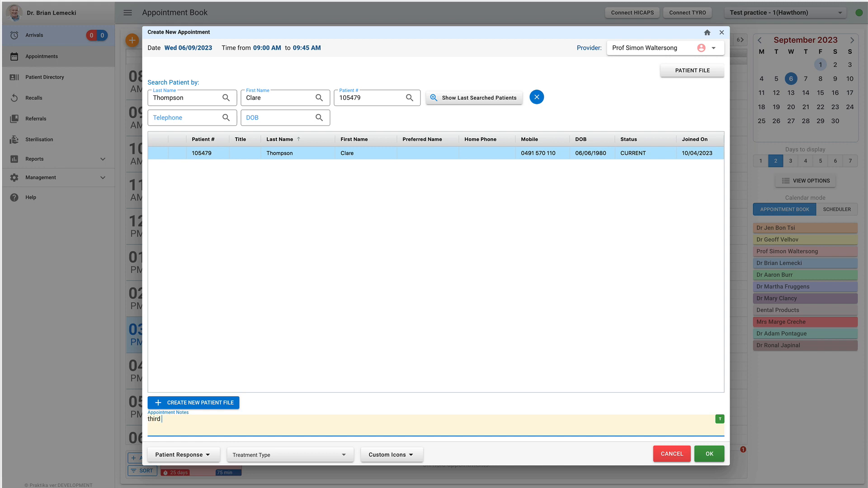
pyautogui.write('appt')
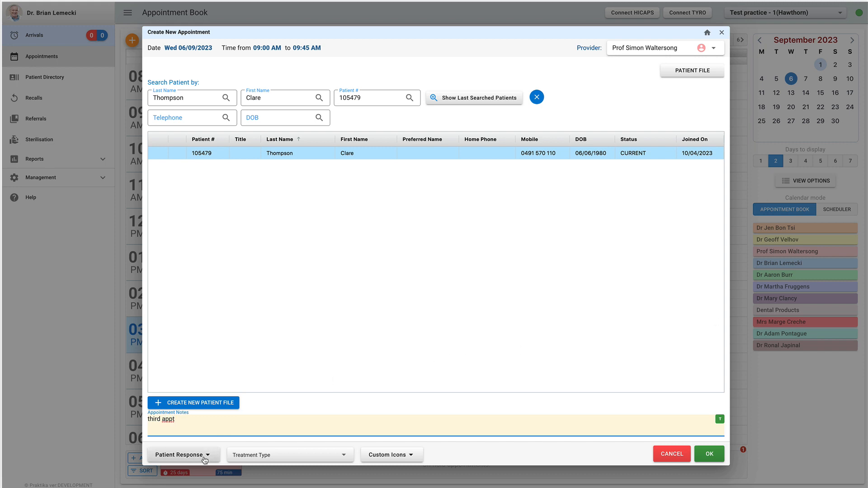
# Set Patient Response Confirmed, Treatment Type Implants, flag Transport Req, and save the appointment.
pyautogui.click(180, 455)
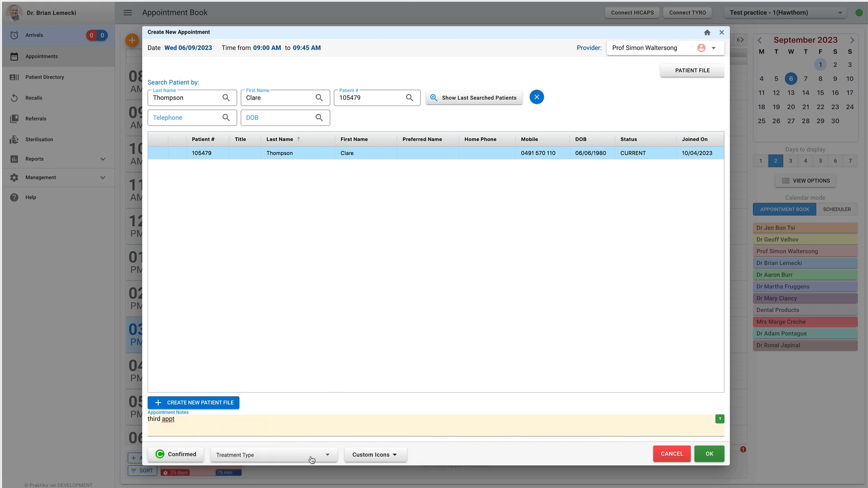
pyautogui.click(273, 455)
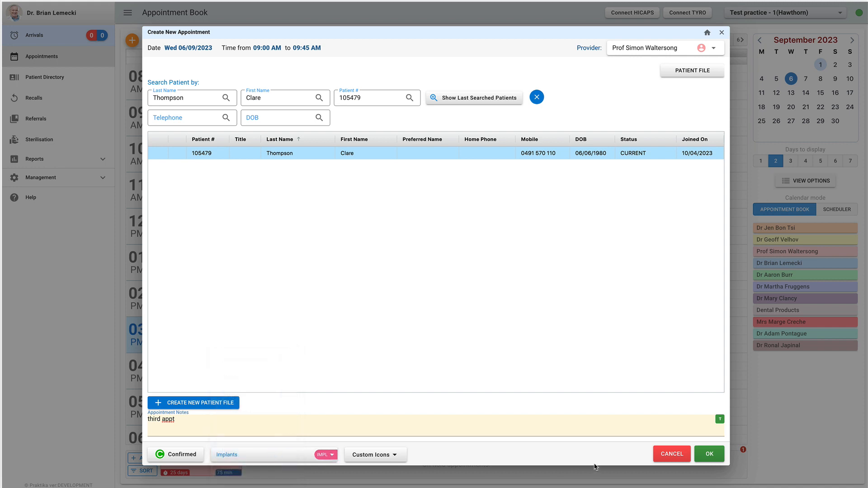
pyautogui.click(374, 455)
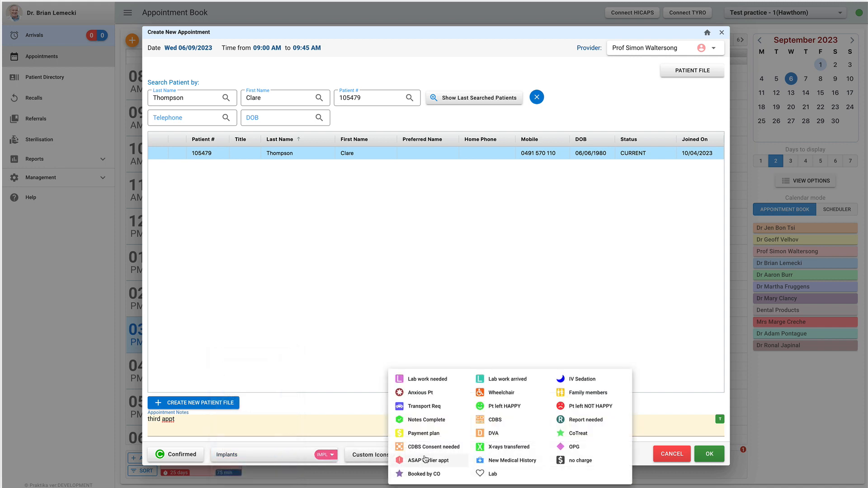
pyautogui.click(425, 406)
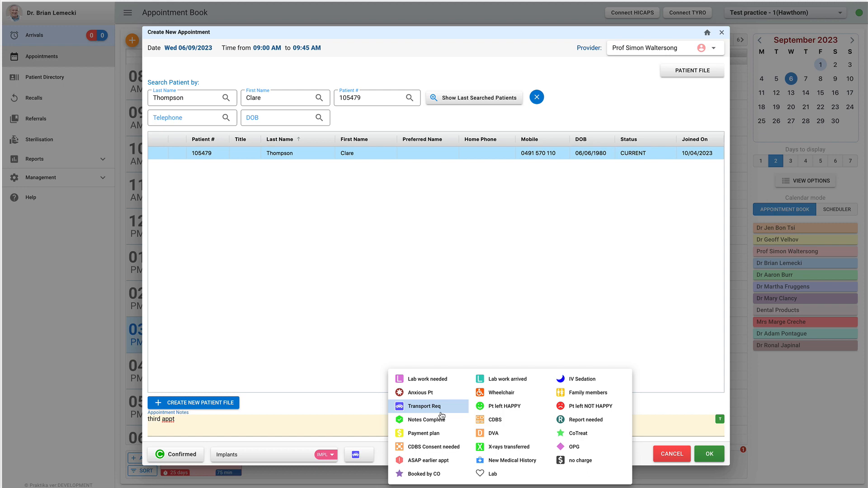
pyautogui.click(709, 454)
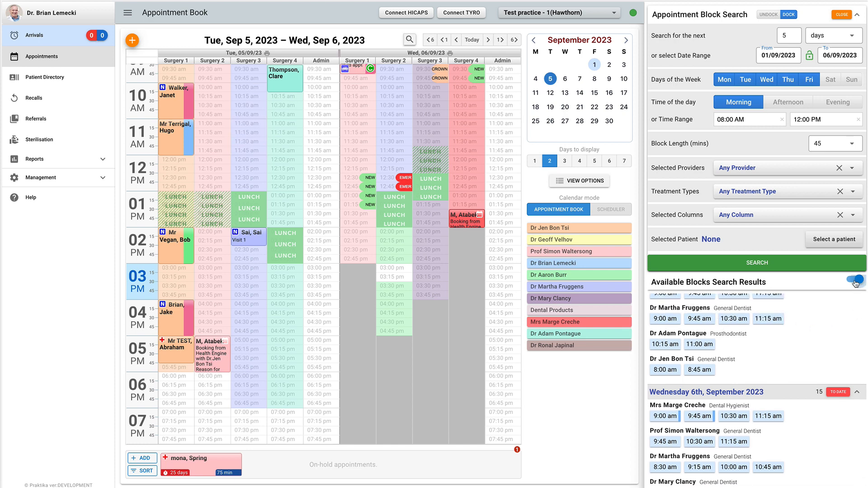
# Collapse the Available Blocks results and close the Appointment Block Search panel.
pyautogui.click(854, 281)
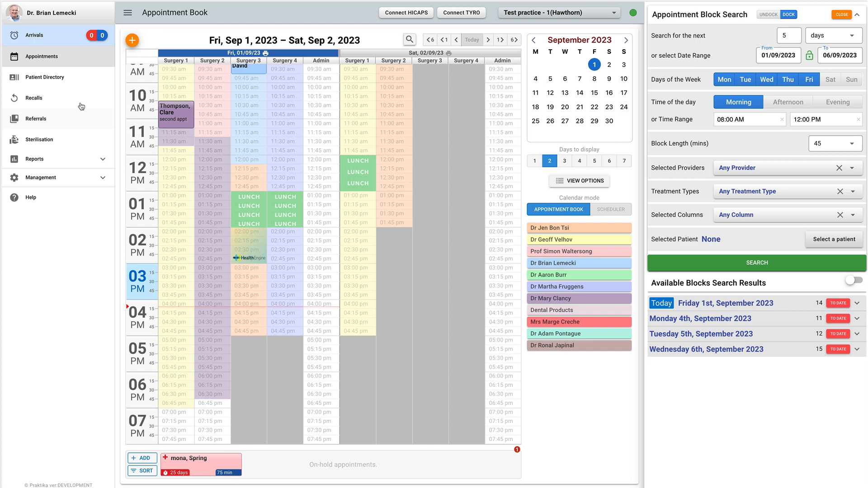
pyautogui.moveTo(632, 21)
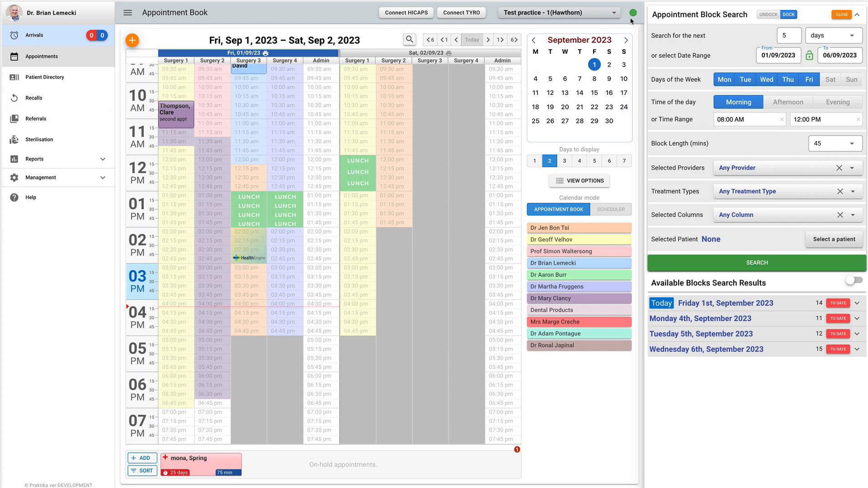
pyautogui.moveTo(620, 199)
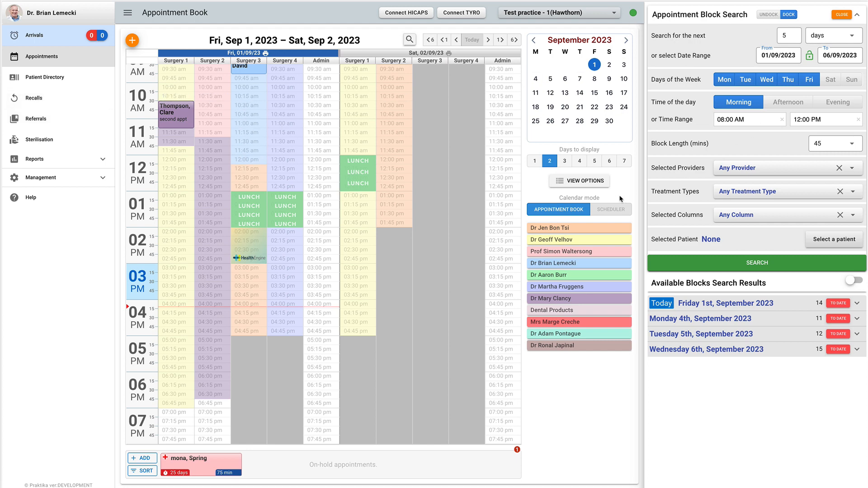
pyautogui.moveTo(618, 201)
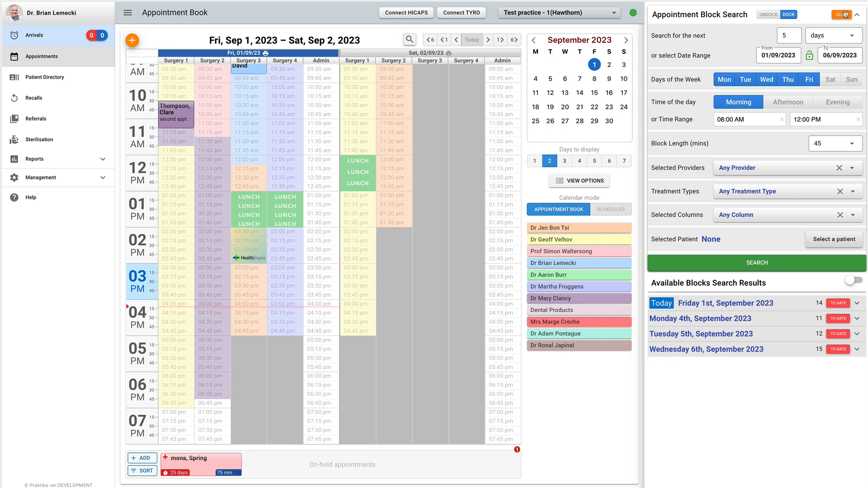
pyautogui.click(842, 15)
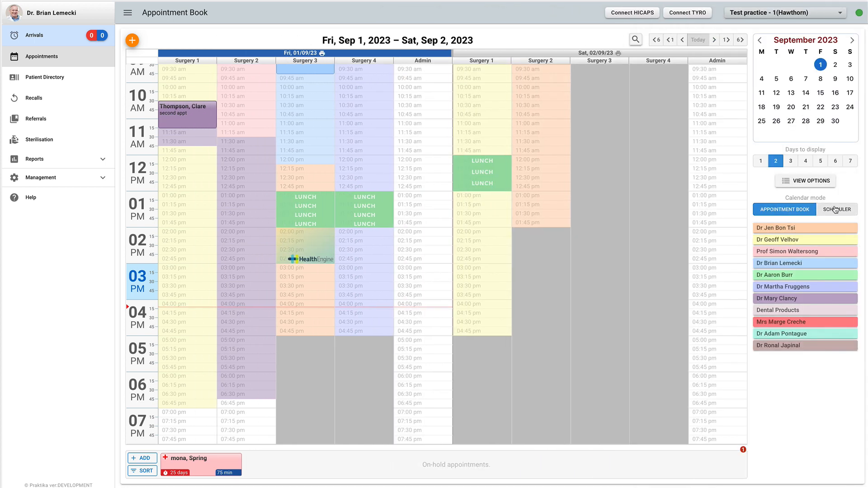